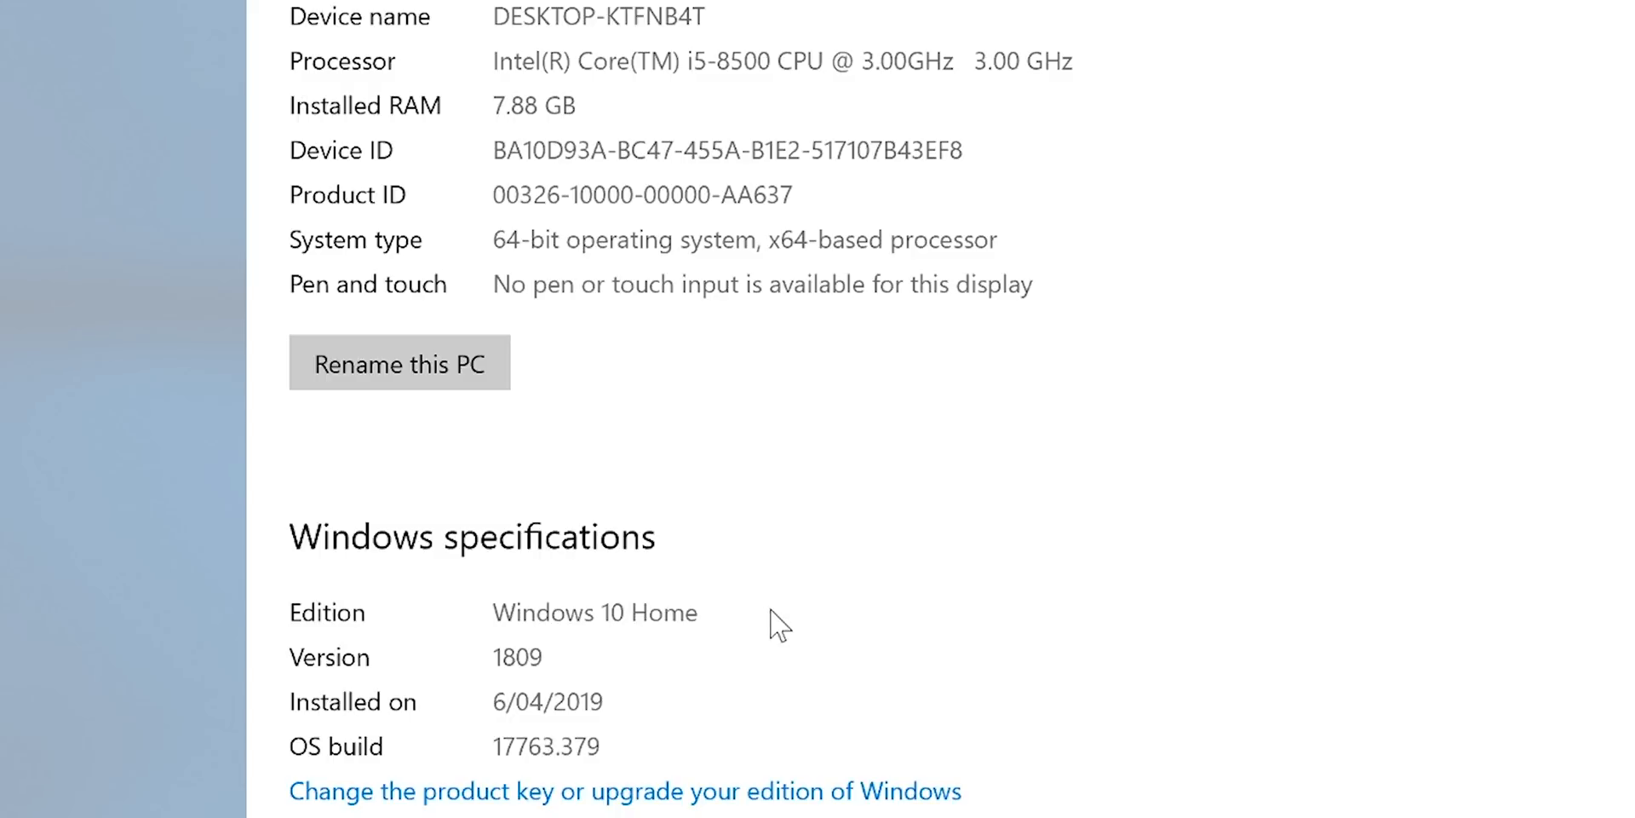
{"action": "mouse_move", "coordinate": [384, 669]}
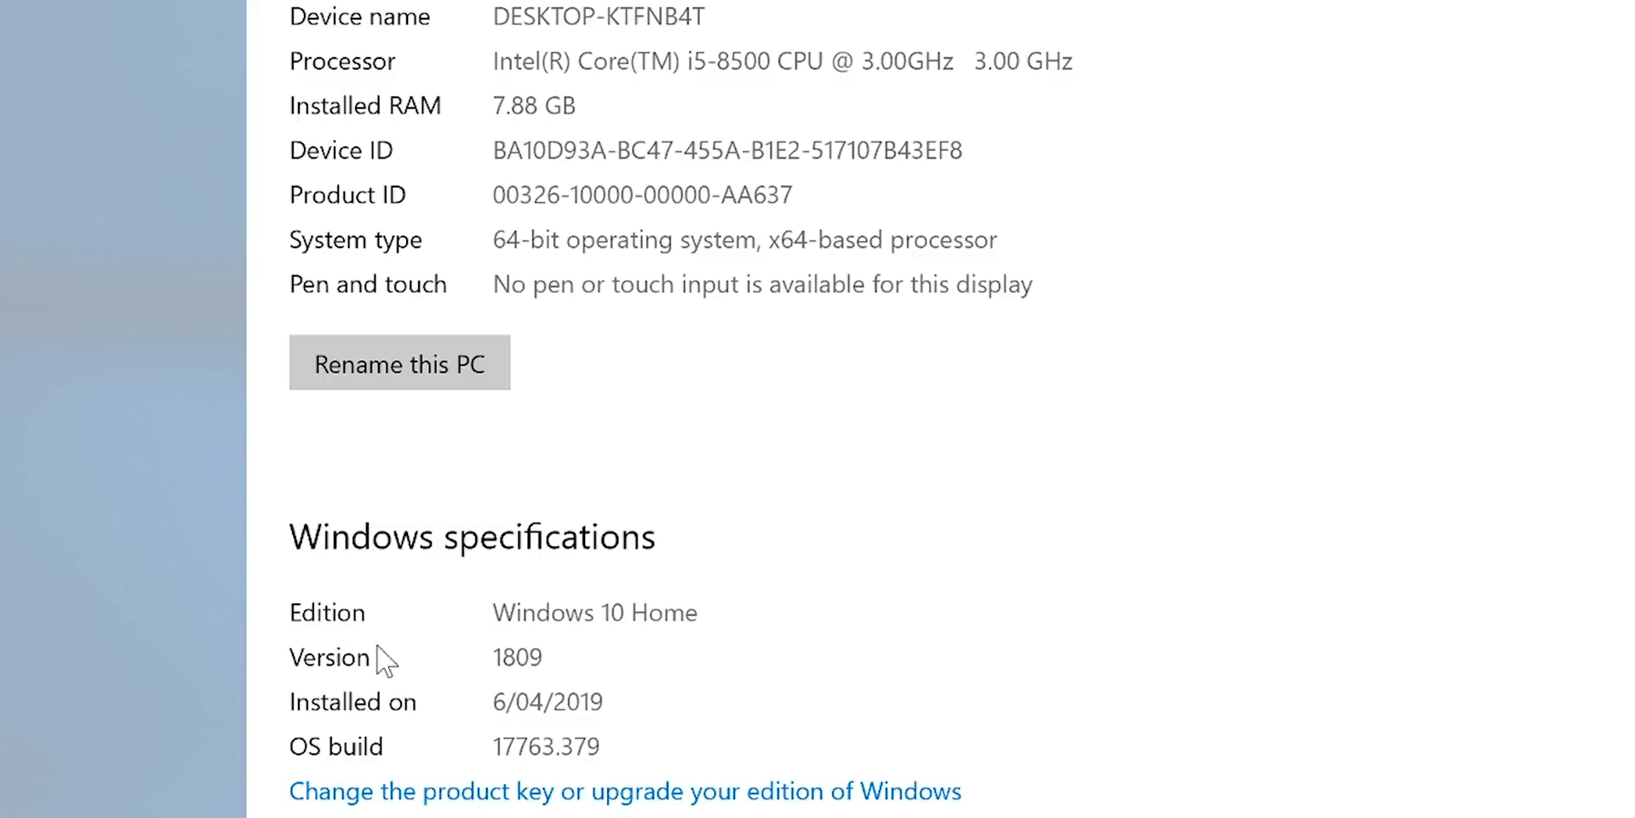
{"action": "mouse_move", "coordinate": [528, 630]}
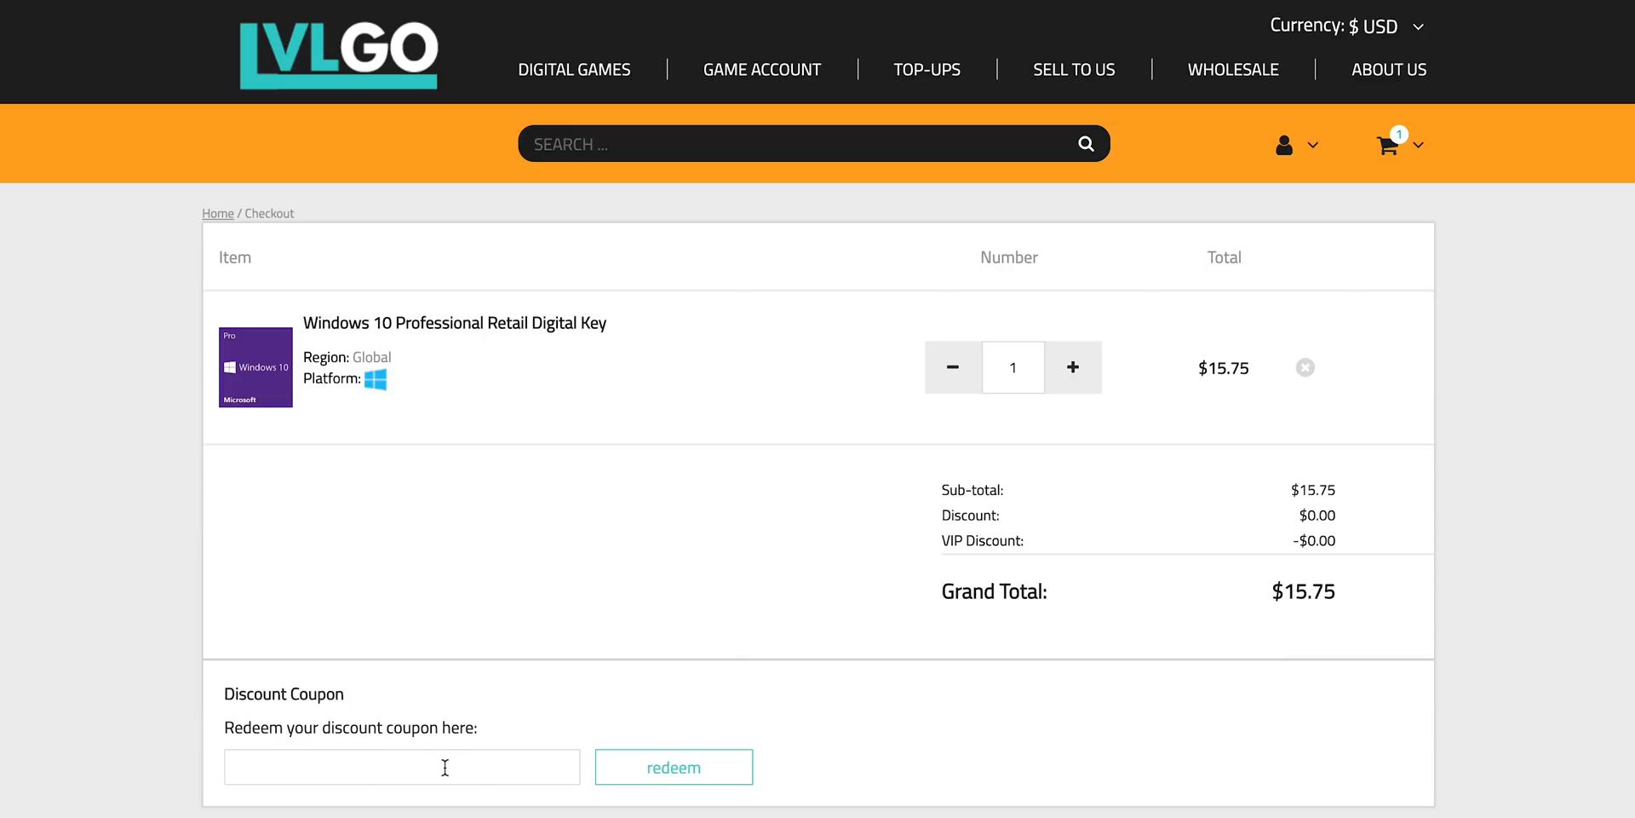
Paste the copied coupon code into the discount field of the Windows 10 Pro key checkout
{"action": "right_click", "coordinate": [439, 766]}
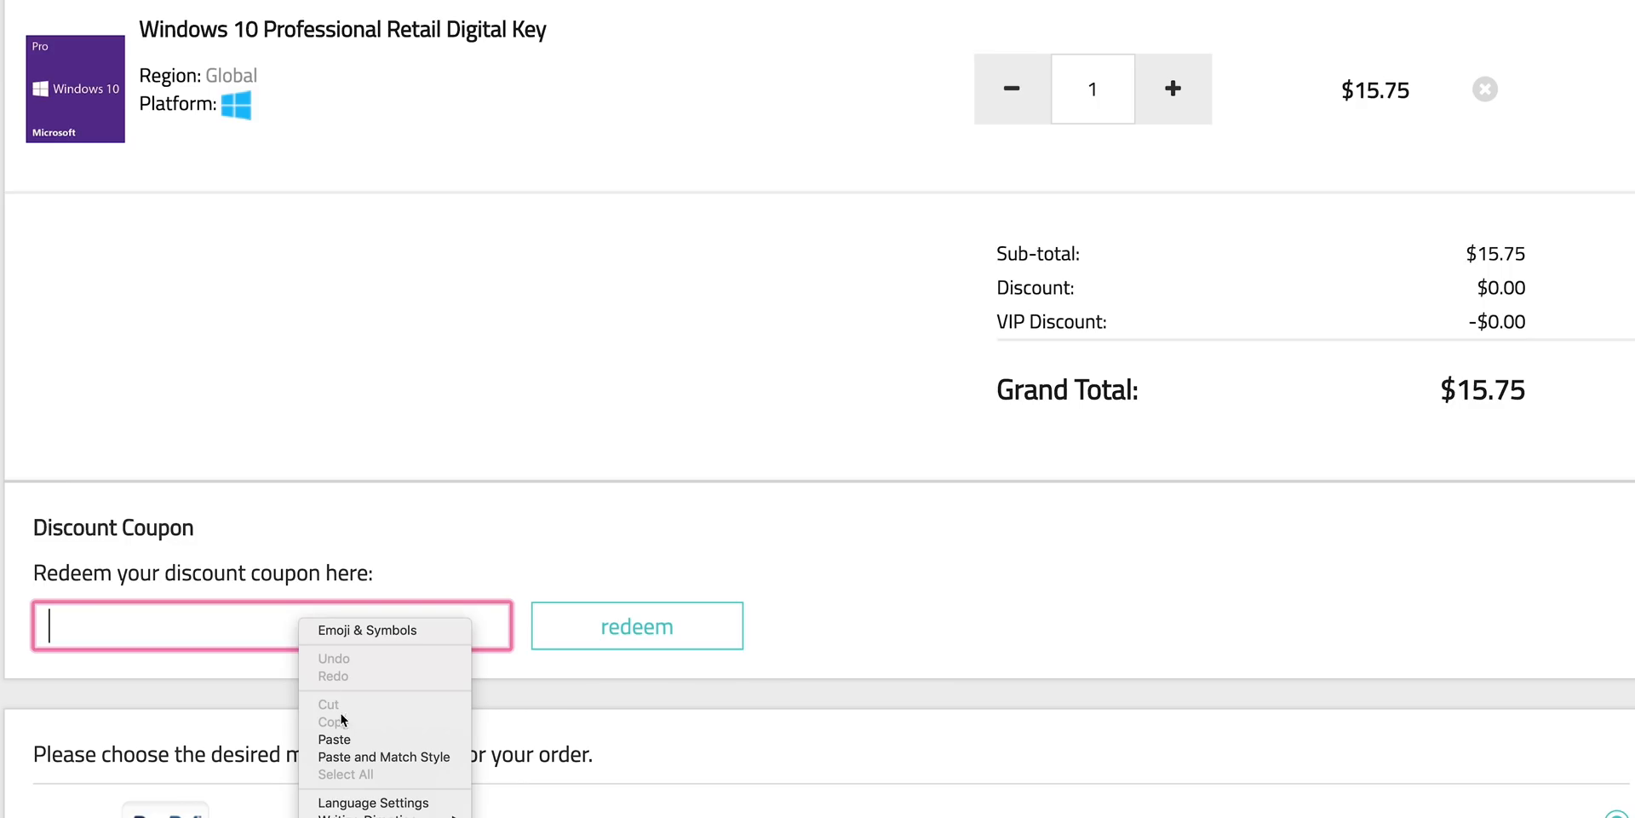
{"action": "left_click", "coordinate": [637, 625]}
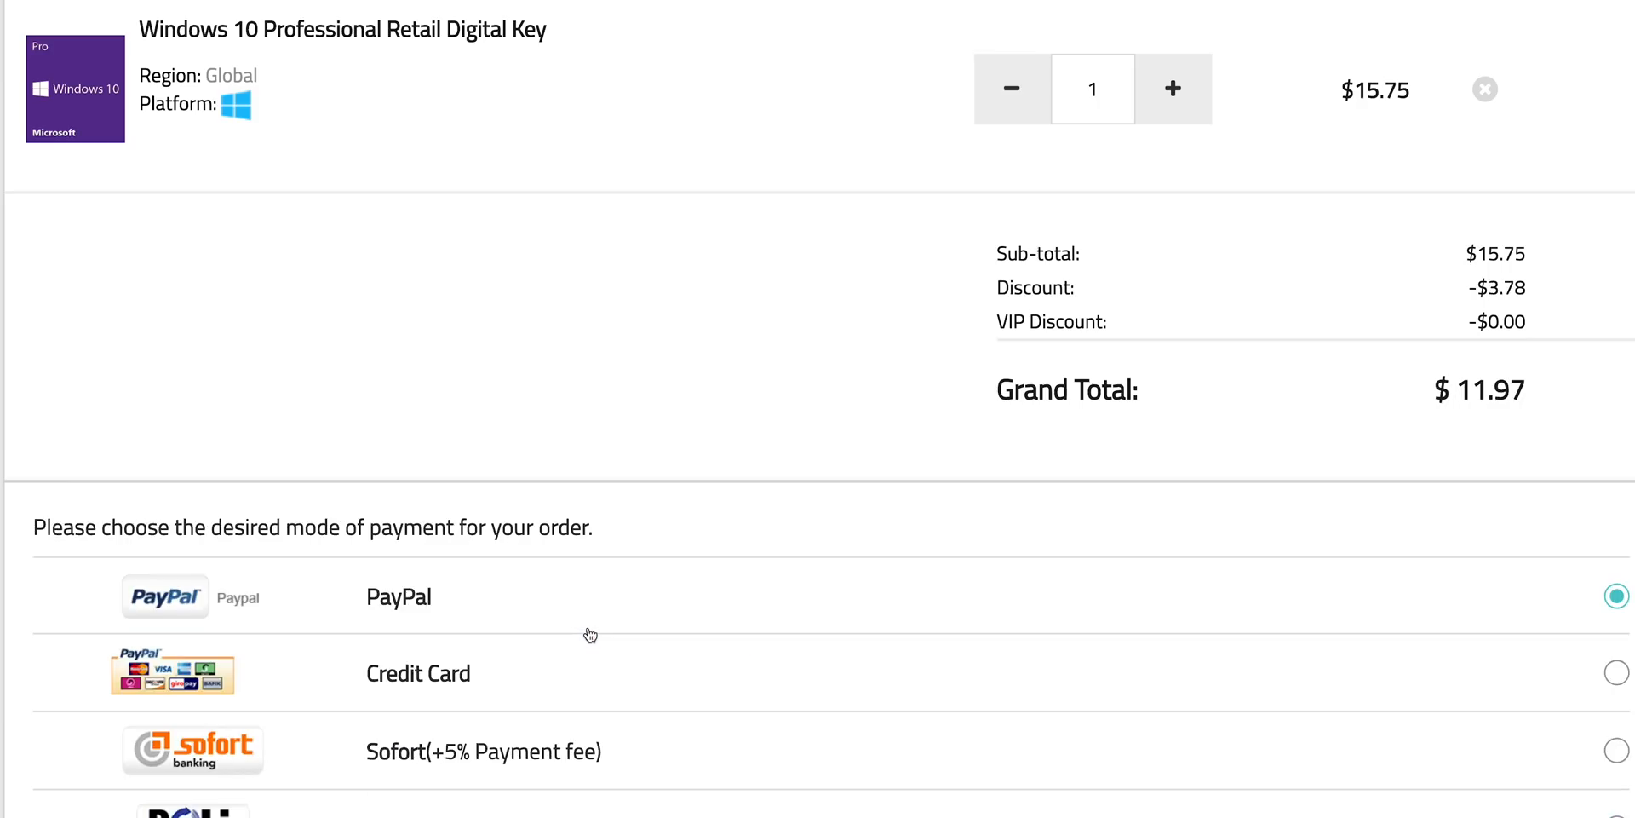